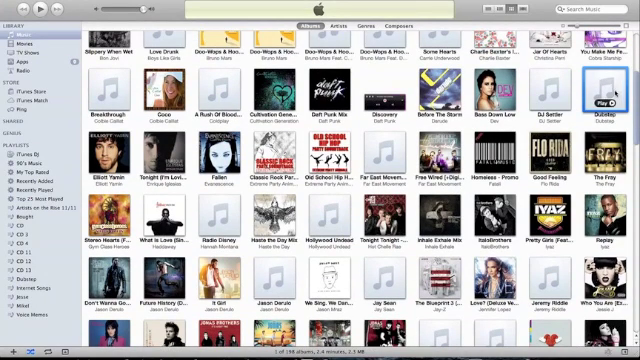
# Browse the album grid to find the library songs to combine.
pyautogui.doubleClick(600, 108)
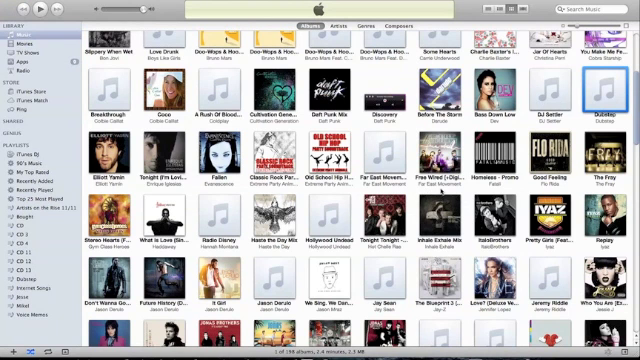
pyautogui.scroll(-3)
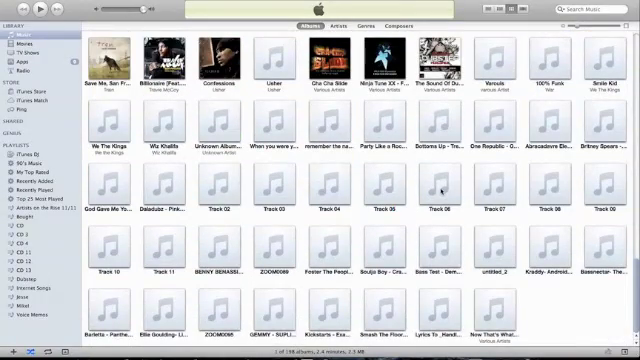
pyautogui.moveTo(168, 252)
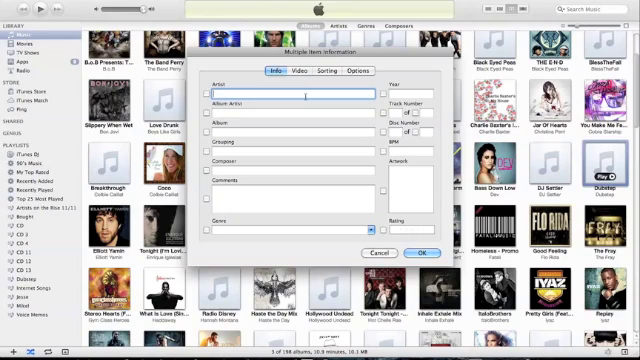
# Fill in Dubstep as the shared Artist and Album for the selected songs.
pyautogui.write('Dubstep')
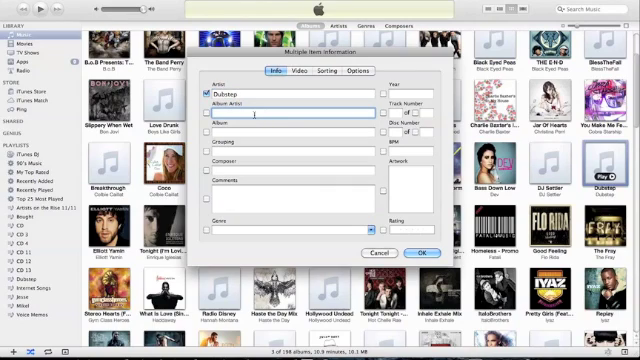
pyautogui.write('D. Katz/S. Hollander/T. Clark')
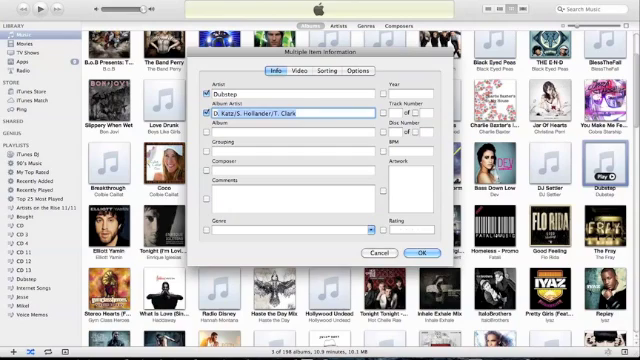
pyautogui.write('Dup')
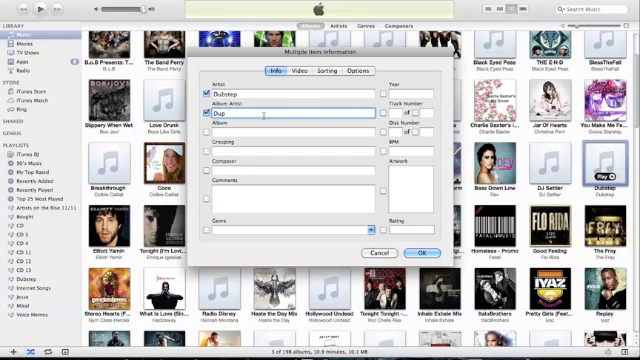
pyautogui.press('backspace')
pyautogui.write('bste')
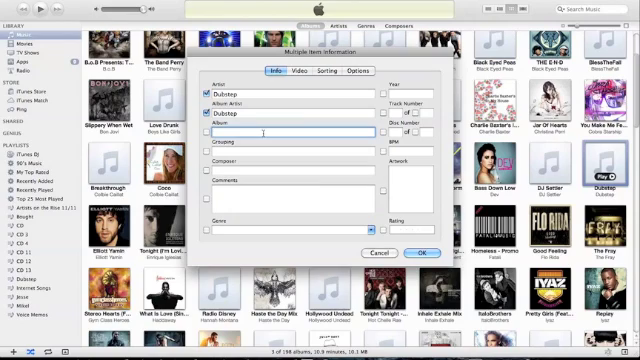
pyautogui.write('Dubstep')
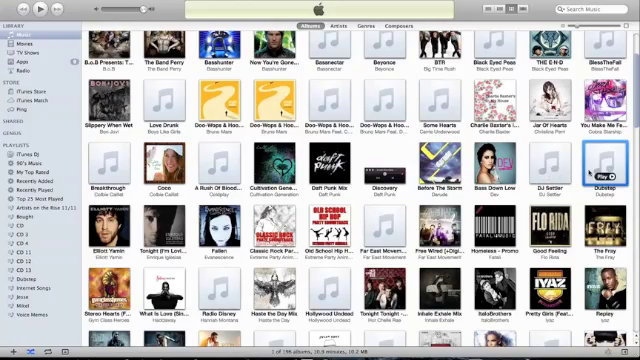
# Select the untitled generic-art tracks further down and bring up Get Info for them.
pyautogui.scroll(-3)
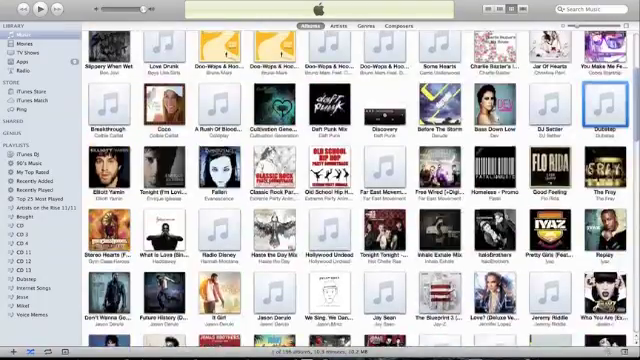
pyautogui.scroll(-3)
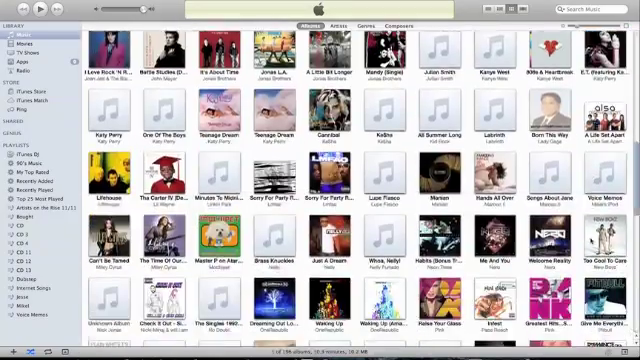
pyautogui.scroll(-3)
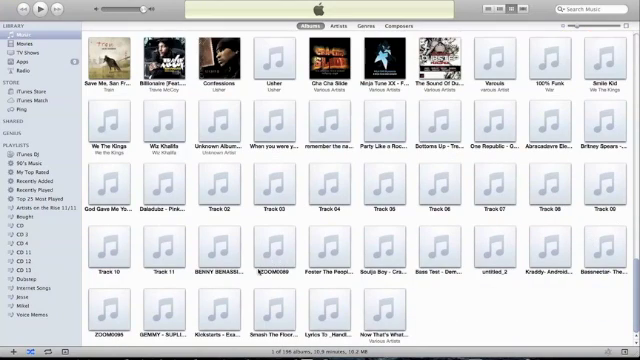
pyautogui.moveTo(188, 296)
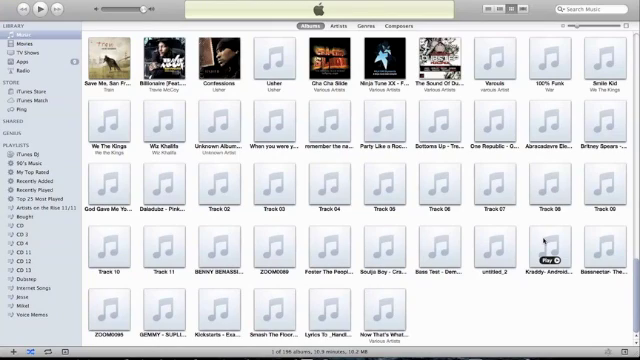
pyautogui.click(548, 250)
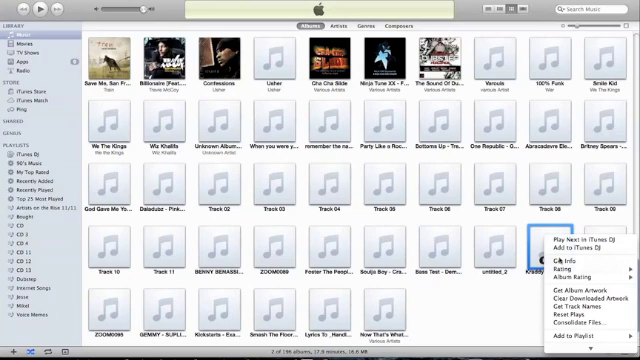
pyautogui.click(548, 260)
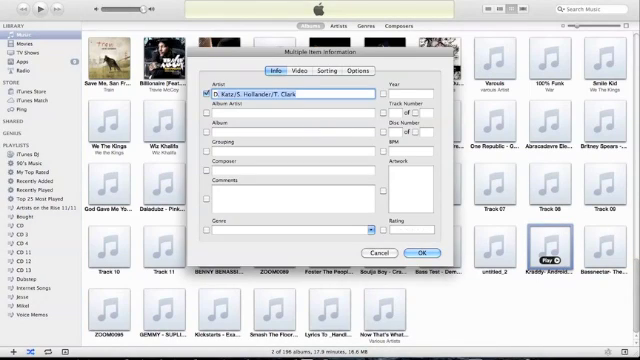
# Enter Dubstep as artist and album for this second batch.
pyautogui.write('Dubstep')
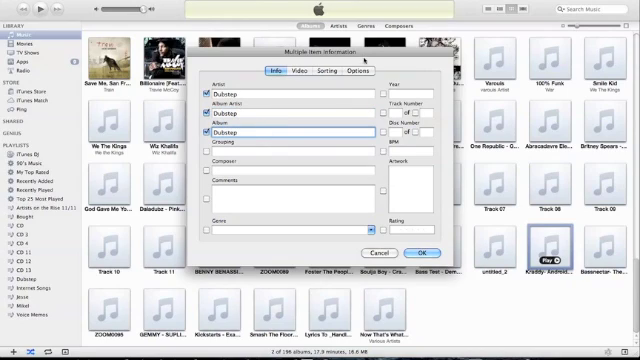
pyautogui.click(360, 72)
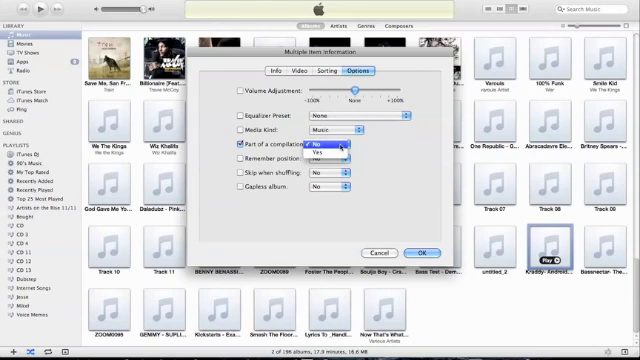
# Set Part of a compilation to Yes and apply the changes with OK.
pyautogui.click(330, 148)
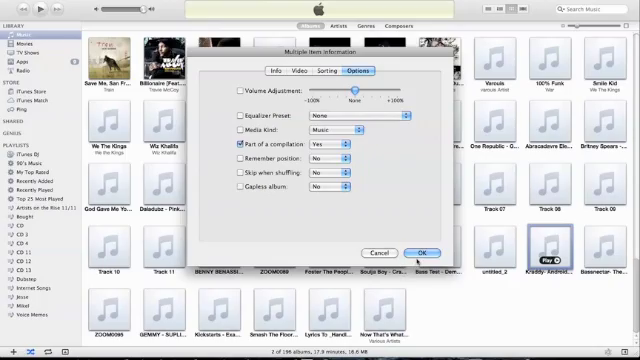
pyautogui.click(422, 252)
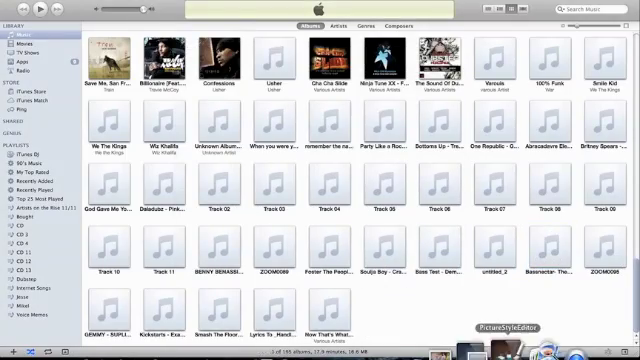
pyautogui.scroll(-3)
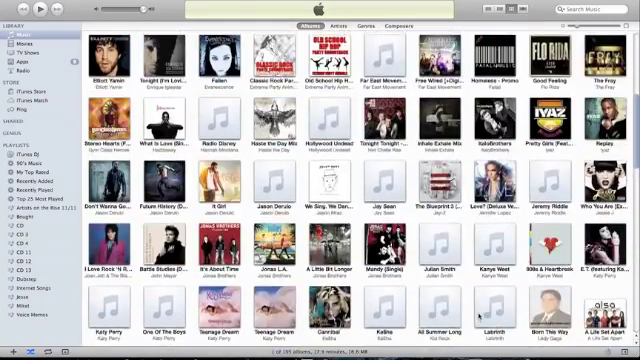